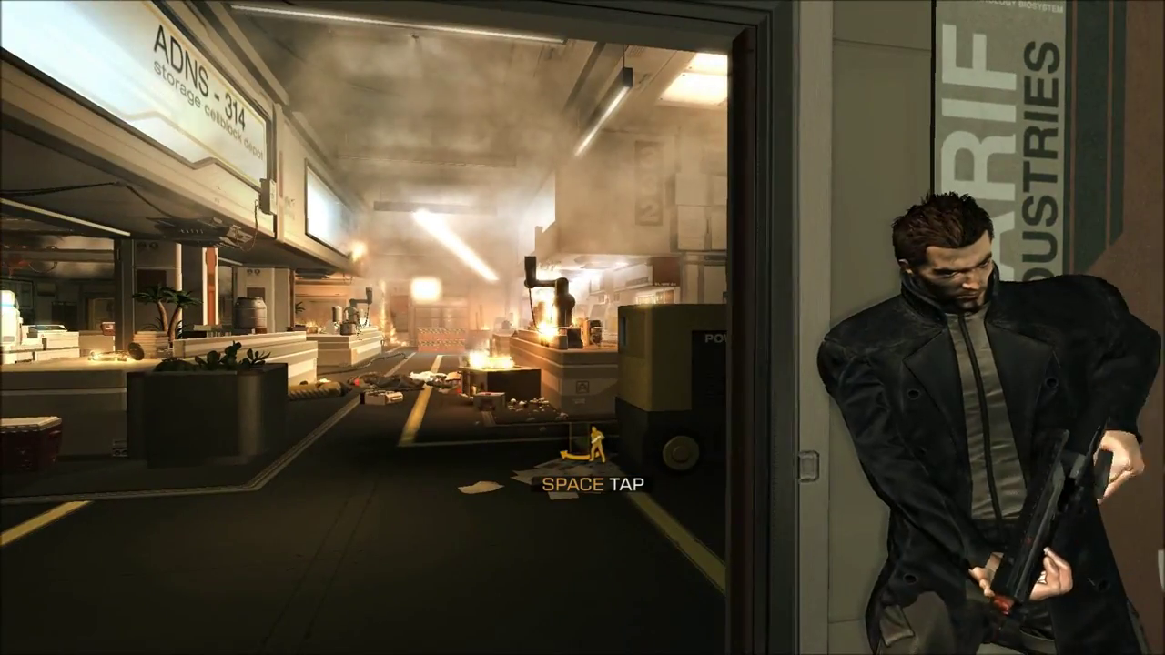
Step: Leave doorway cover and raise the rifle in first-person beside the power generator
key("space")
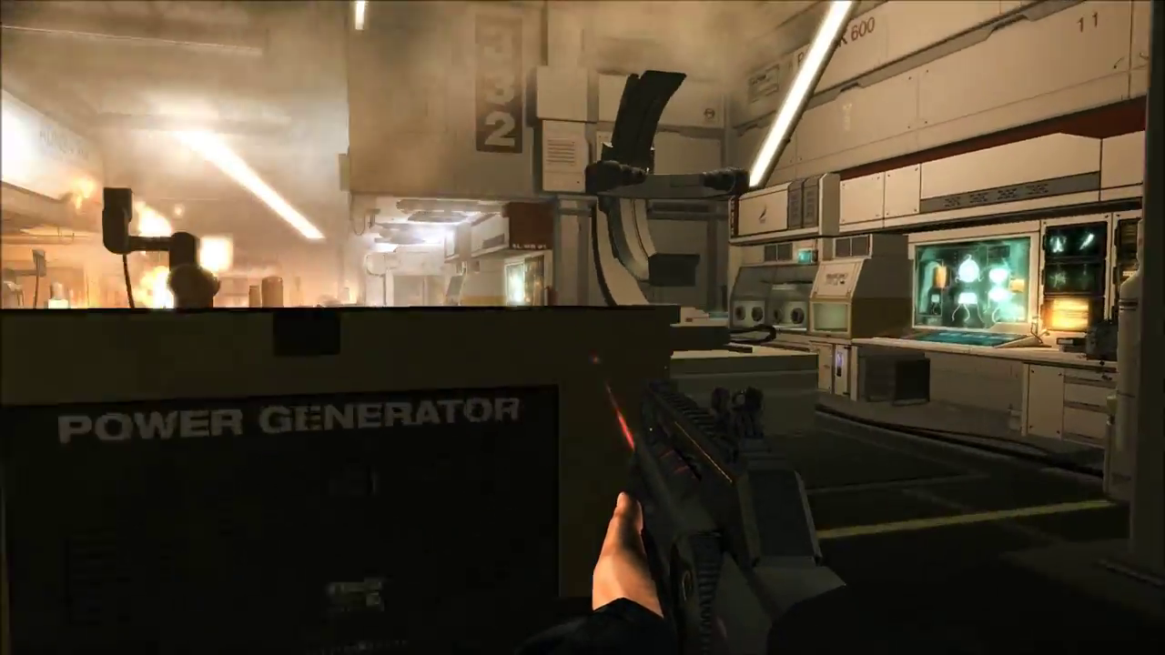